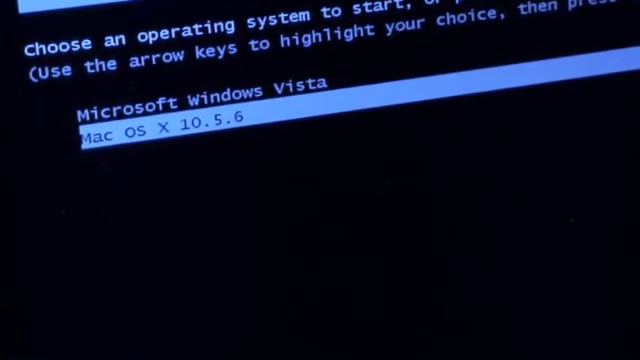
- Boot the highlighted Mac OS X 10.5.6 entry, handing off to the Darwin/x86 bootloader countdown
{"action": "key", "text": "enter"}
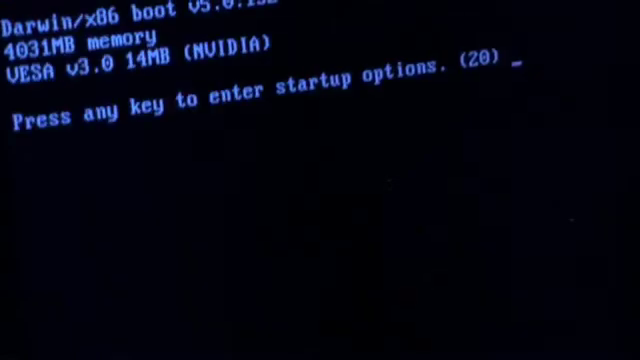